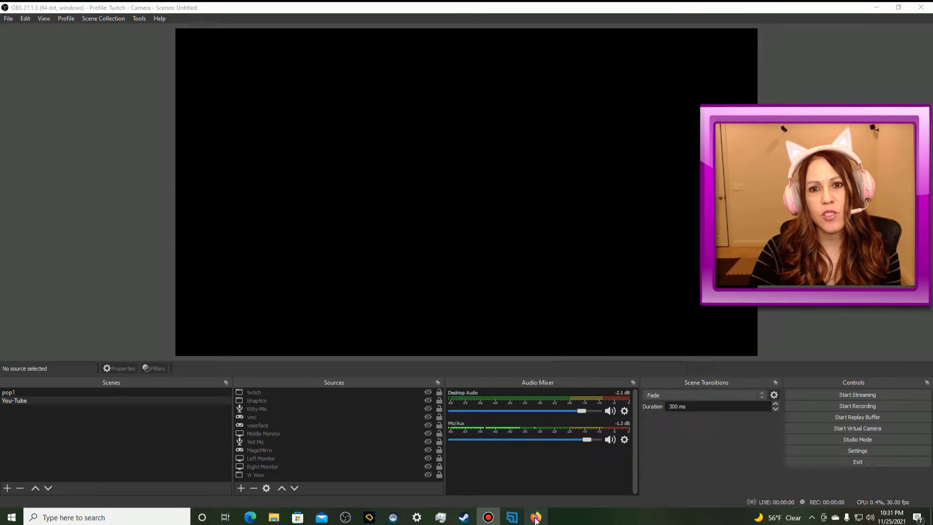
# Step: Bring the Firefox window with the obsproject.com download page to the front
pyautogui.click(535, 516)
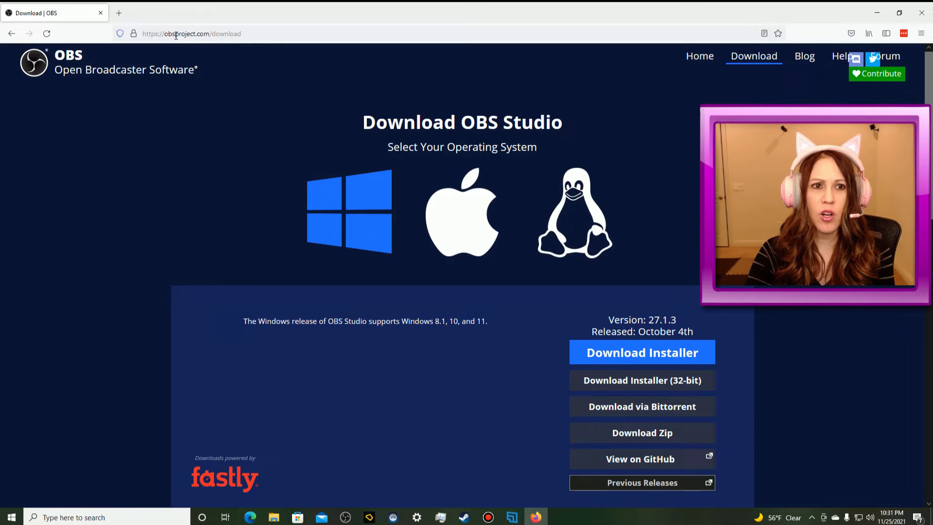
pyautogui.moveTo(824, 6)
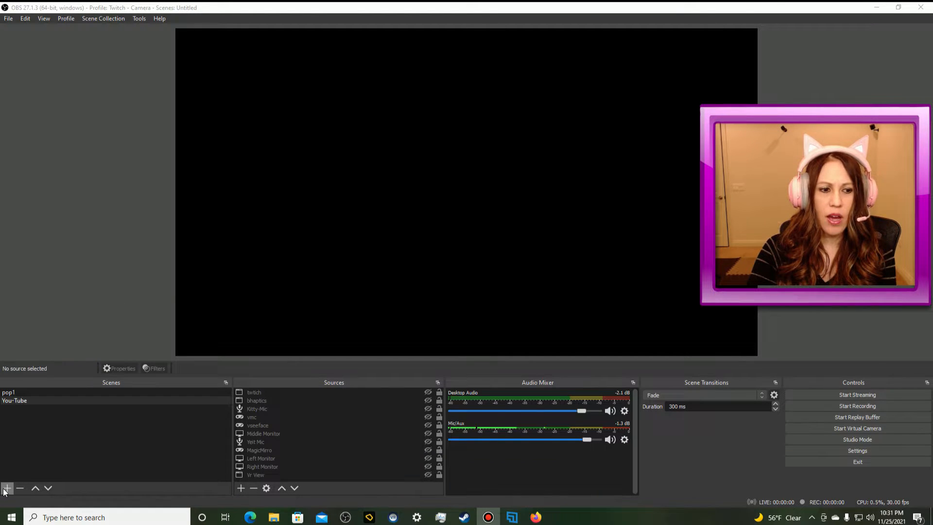
# Step: Add a new scene named 'VR Recording' to the Scenes list
pyautogui.click(7, 488)
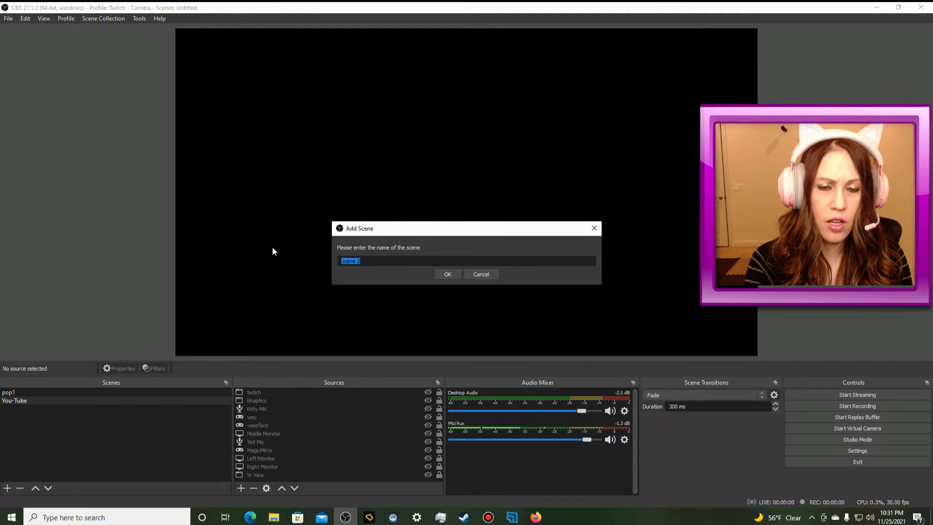
pyautogui.write('VR Recording')
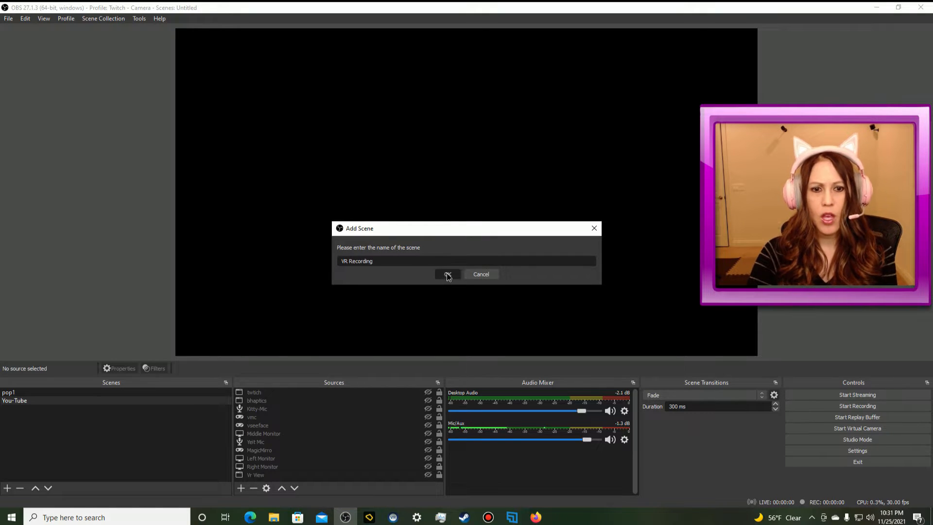
pyautogui.click(447, 274)
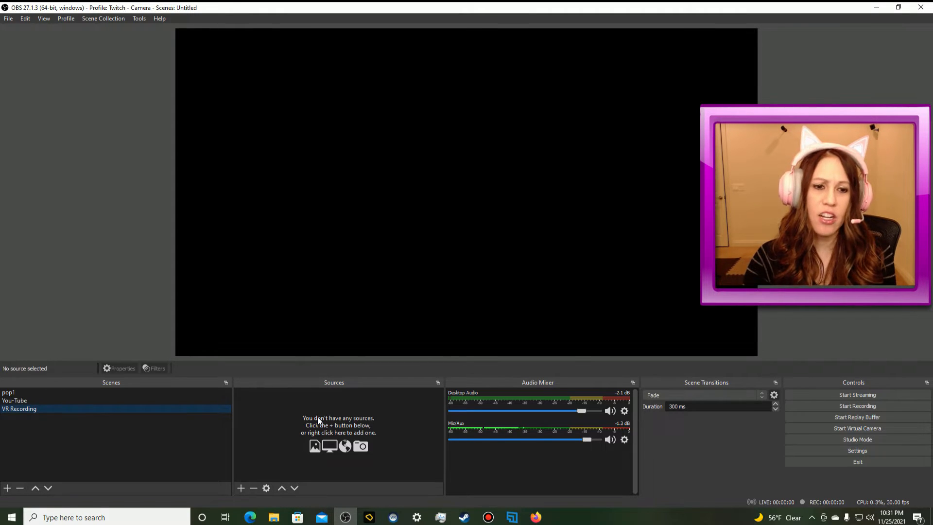
pyautogui.moveTo(311, 402)
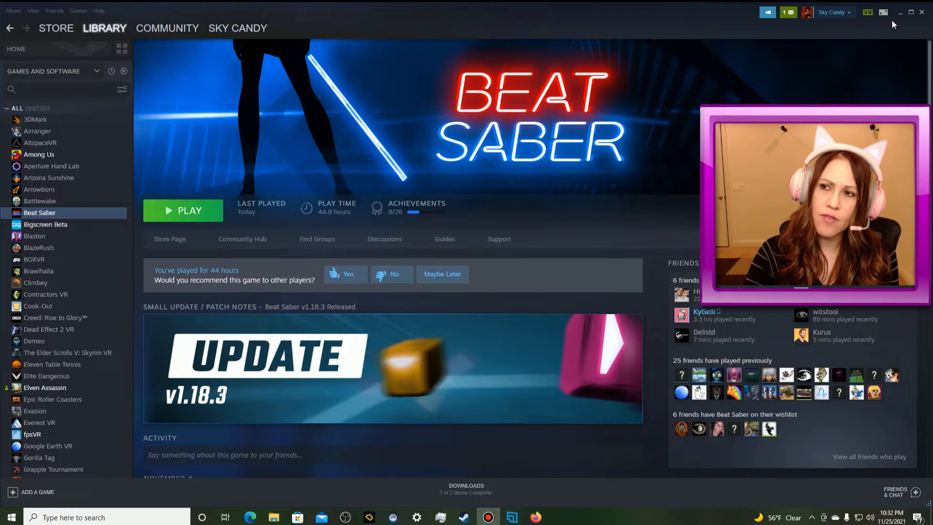
pyautogui.moveTo(873, 21)
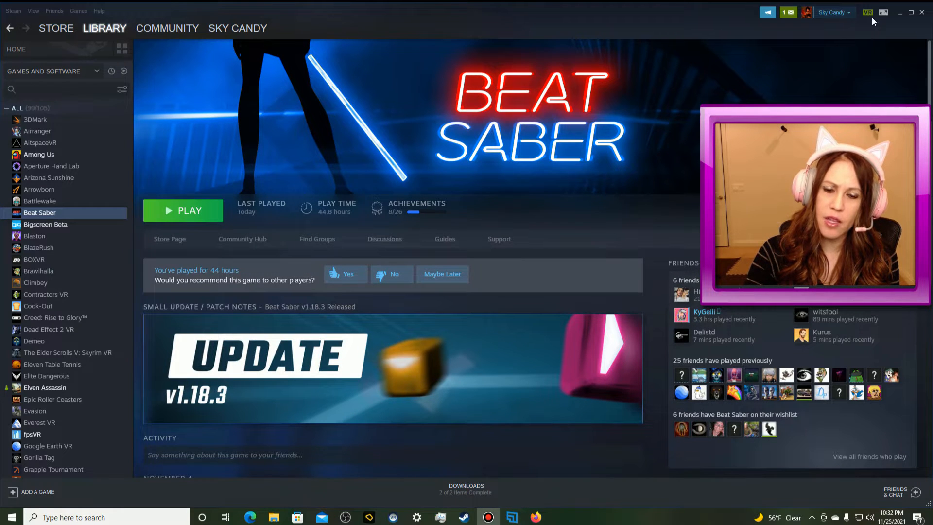
pyautogui.moveTo(868, 12)
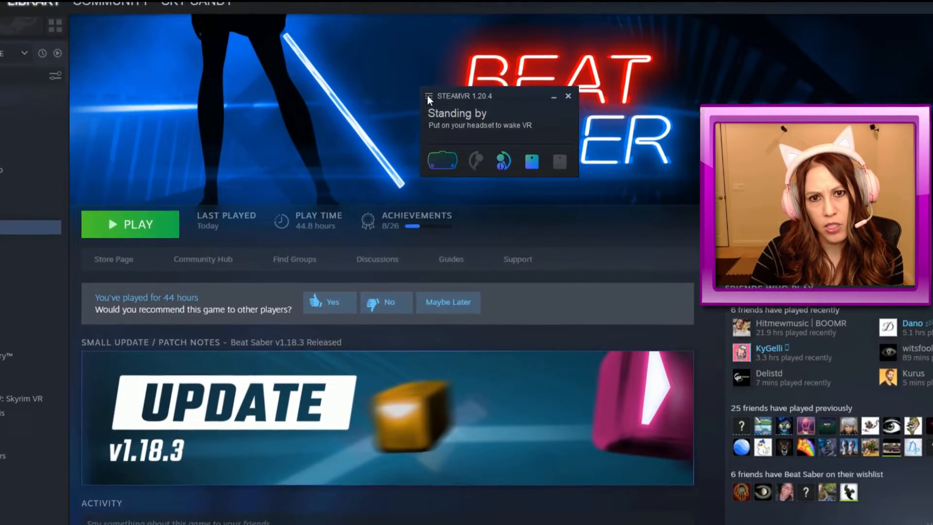
# Step: Show the SteamVR status window's options menu to reach Display VR View
pyautogui.click(429, 97)
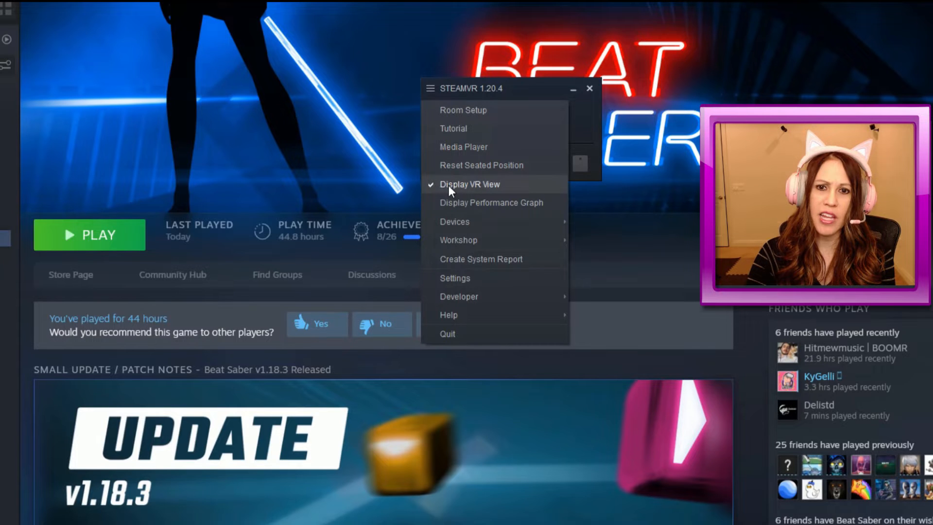
pyautogui.moveTo(481, 179)
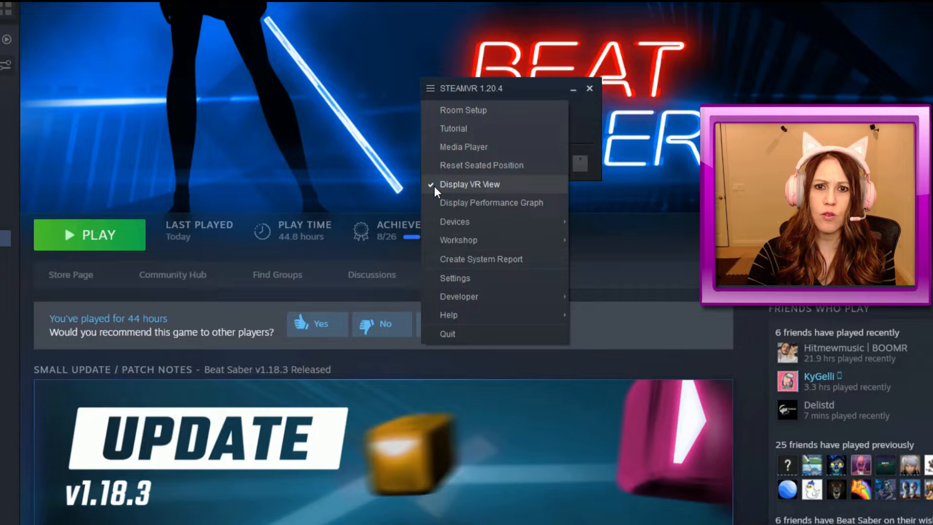
pyautogui.moveTo(443, 219)
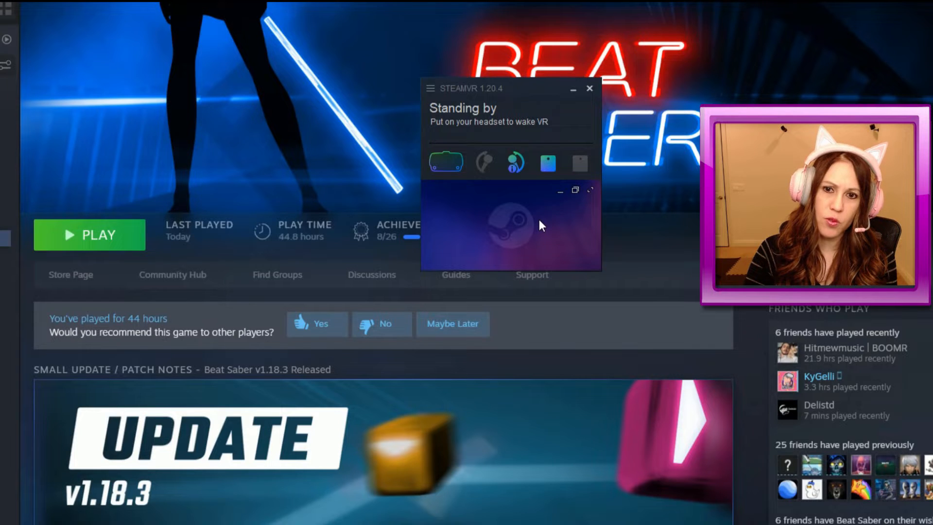
pyautogui.moveTo(597, 182)
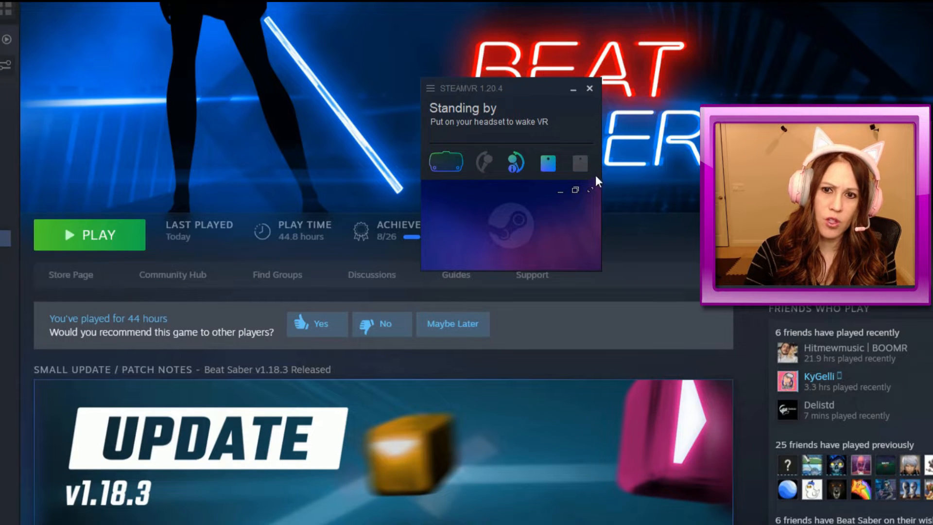
pyautogui.moveTo(589, 203)
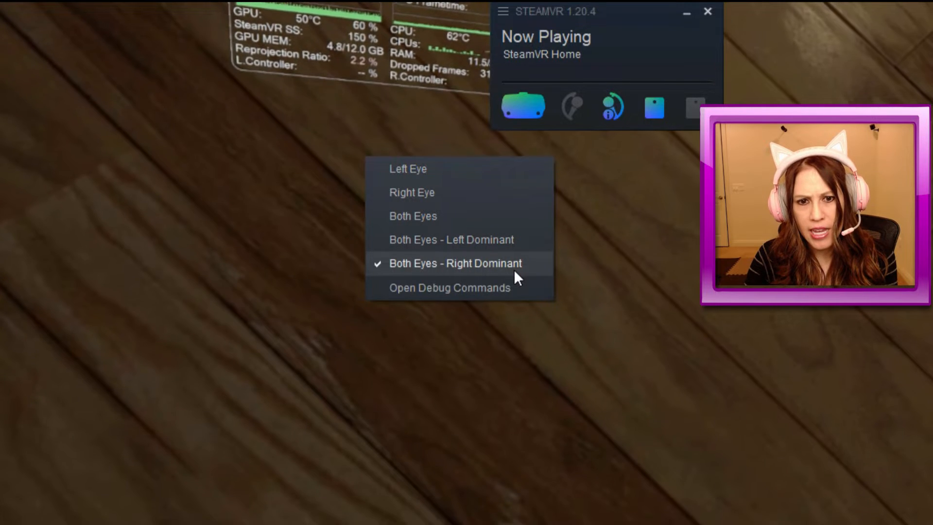
pyautogui.moveTo(634, 255)
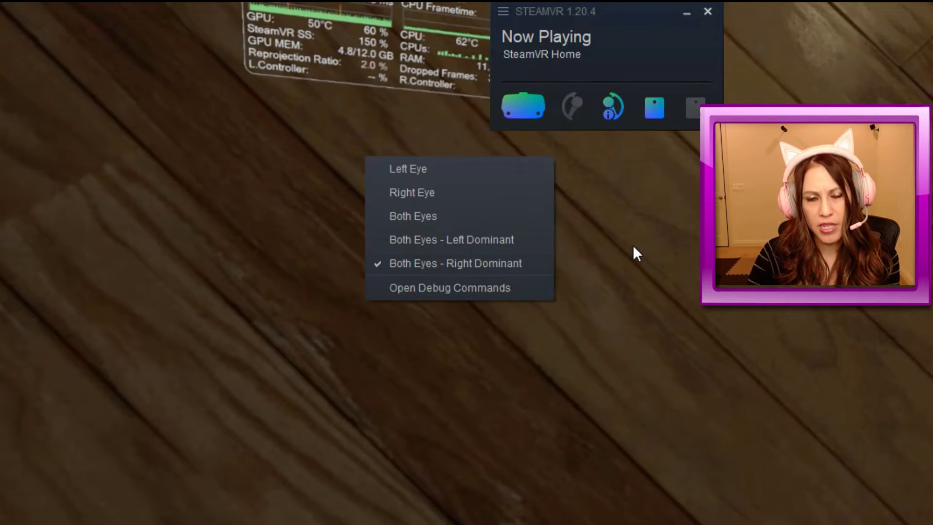
pyautogui.click(408, 168)
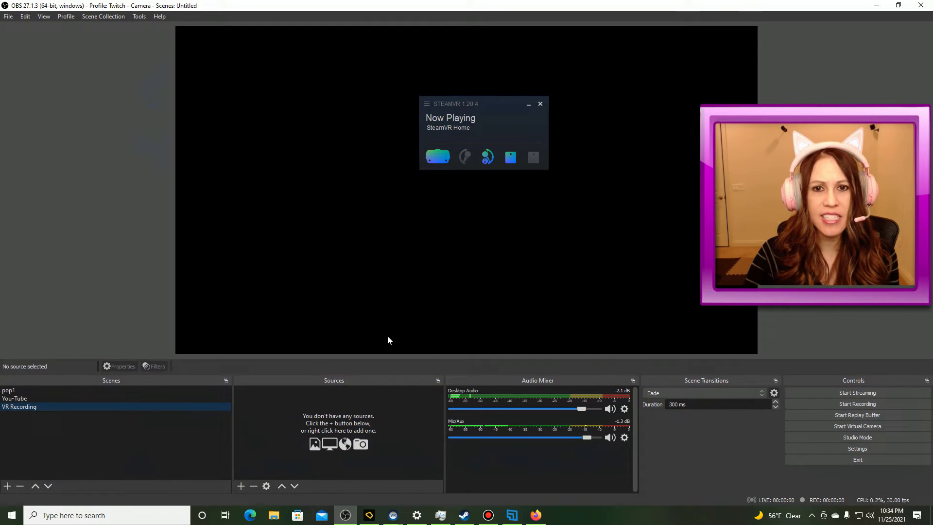
pyautogui.moveTo(526, 111)
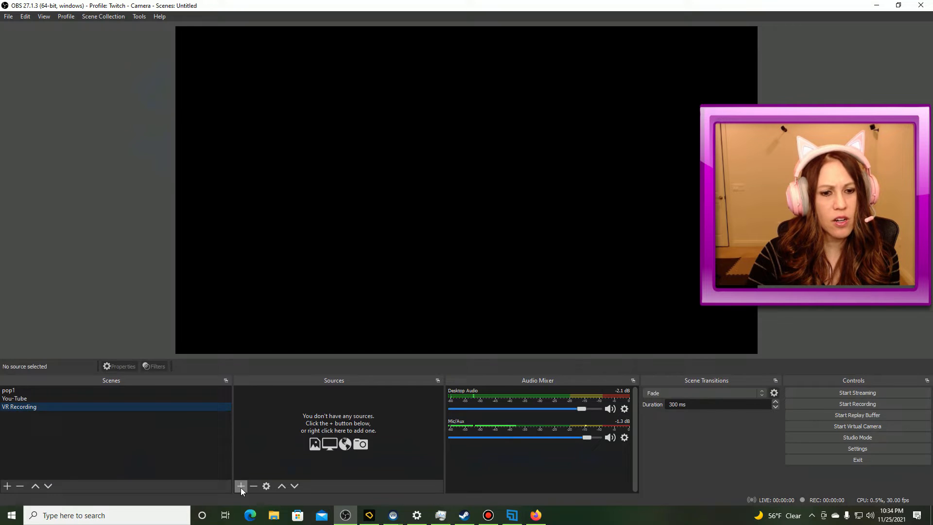
# Step: Add a Game Capture source named 'My Game Capture' to the scene
pyautogui.click(241, 485)
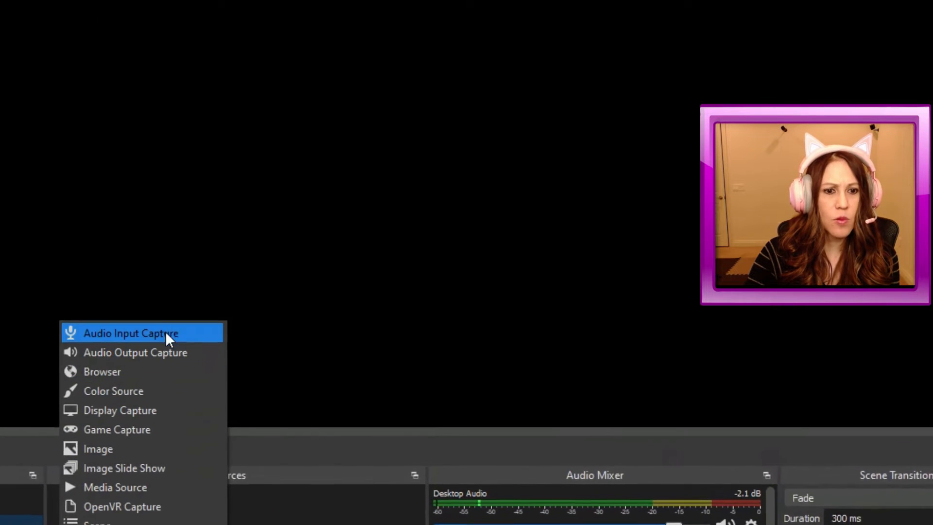
pyautogui.moveTo(89, 443)
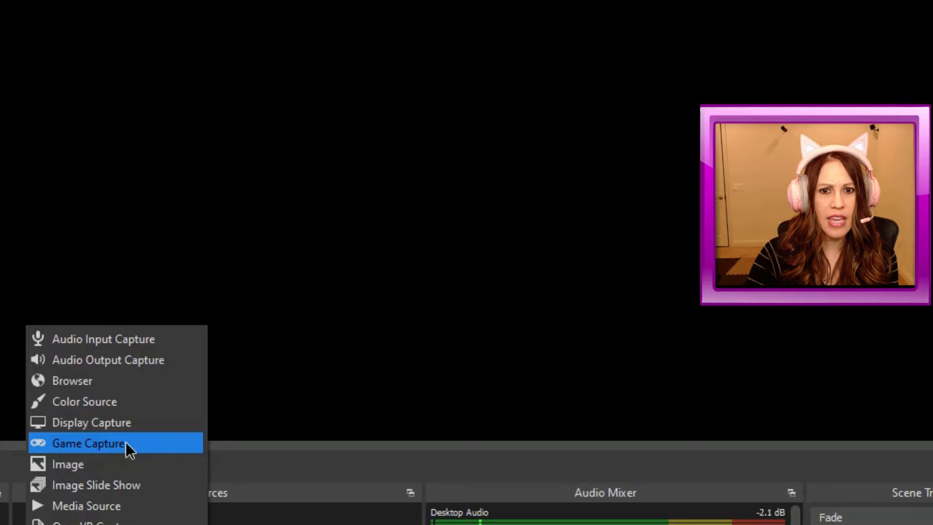
pyautogui.click(89, 443)
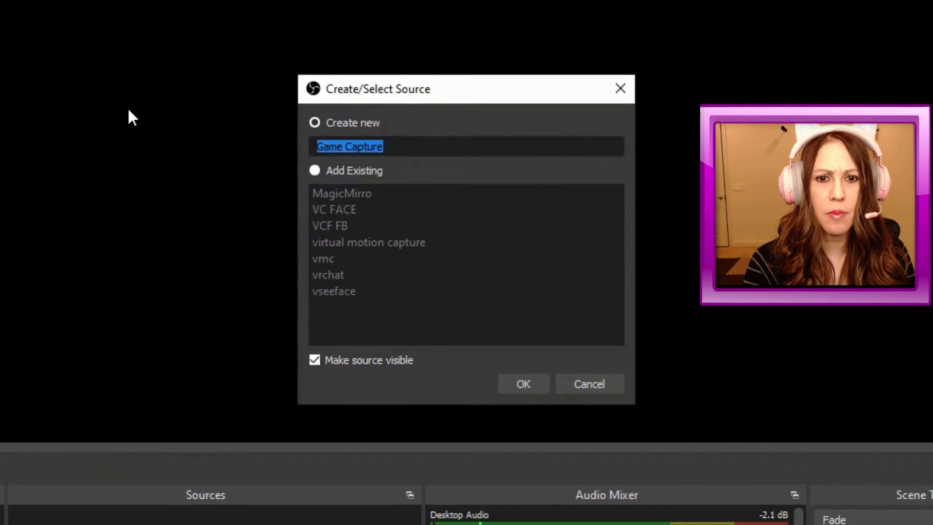
pyautogui.write('My Game')
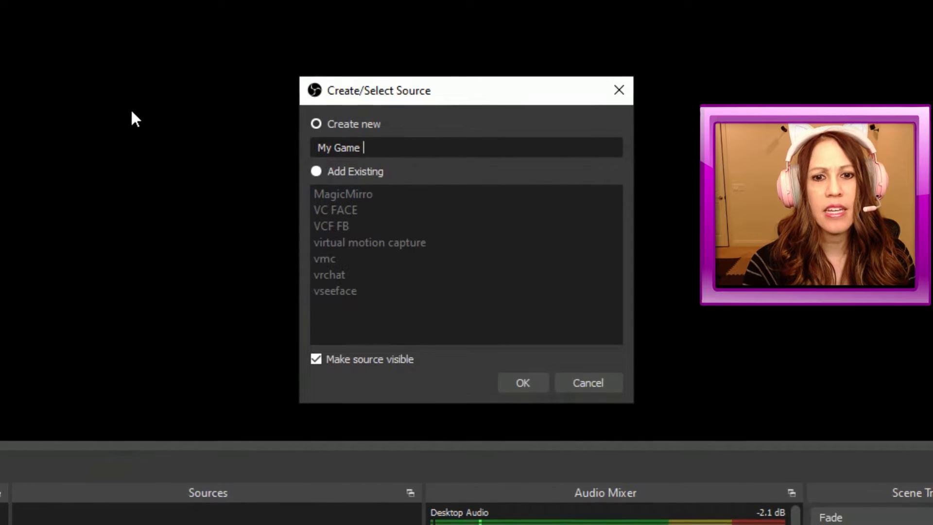
pyautogui.write('Capture')
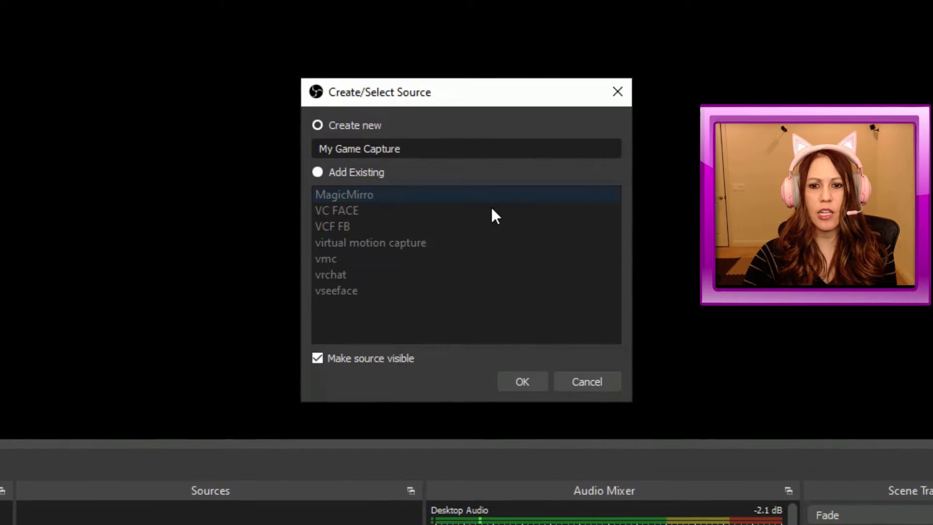
pyautogui.click(520, 381)
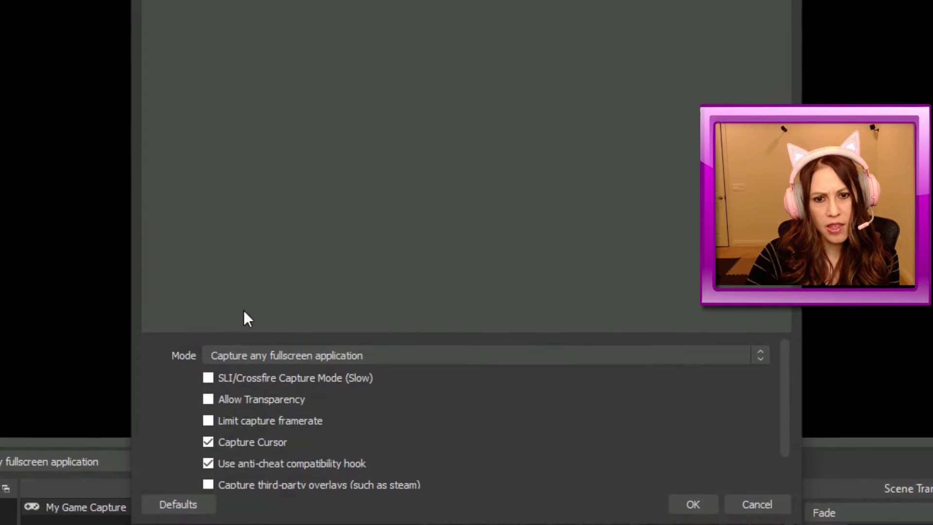
# Step: Set the capture mode to a specific window, [vrmonitor.exe]: VR View, and confirm
pyautogui.click(483, 356)
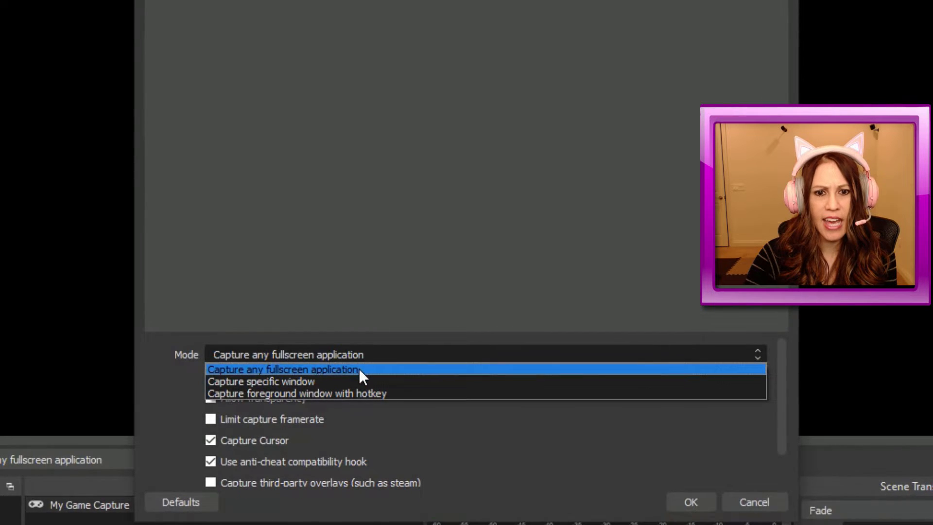
pyautogui.click(260, 381)
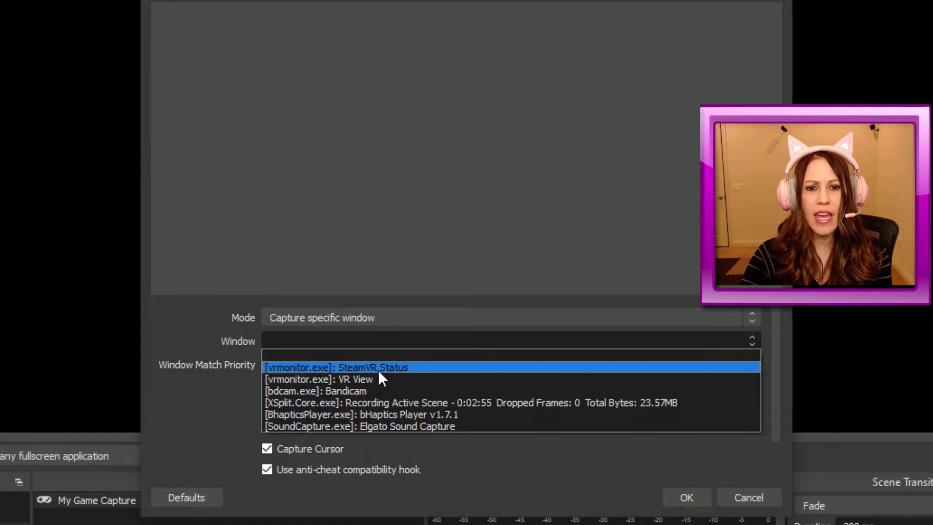
pyautogui.click(339, 379)
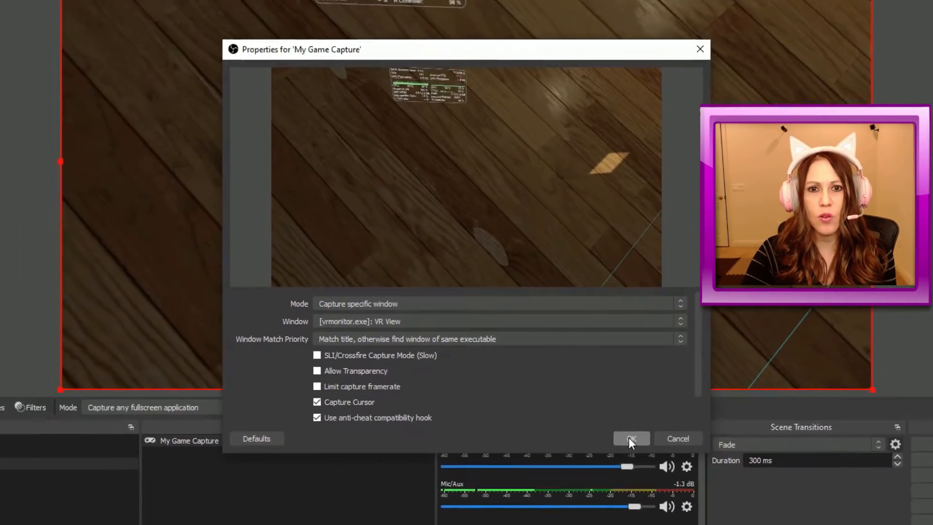
pyautogui.click(632, 438)
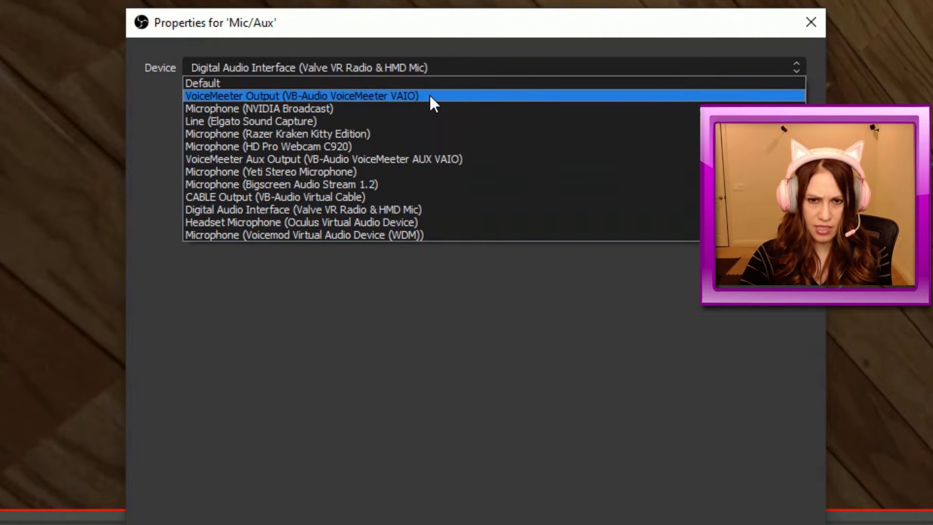
pyautogui.moveTo(274, 83)
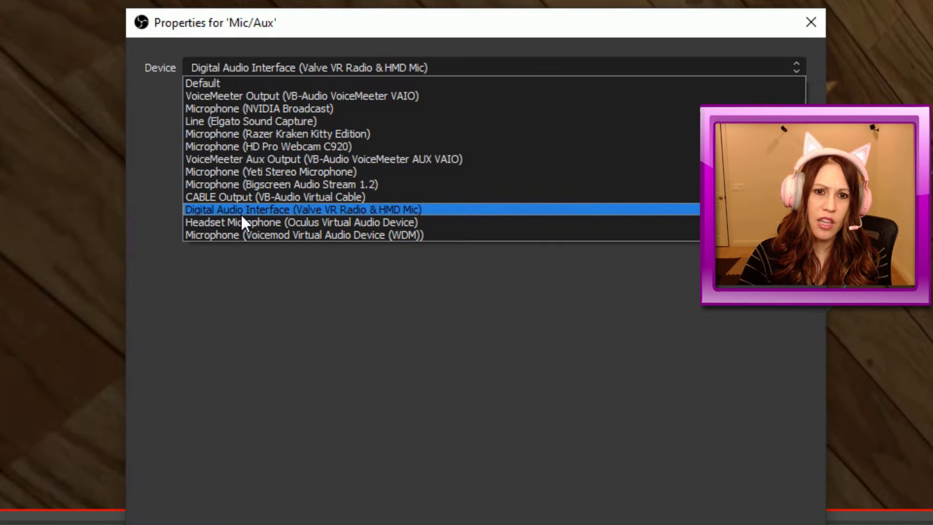
# Step: Choose Digital Audio Interface (Valve VR Radio & HMD Mic) for Mic/Aux, then search Windows for 'sound'
pyautogui.click(302, 210)
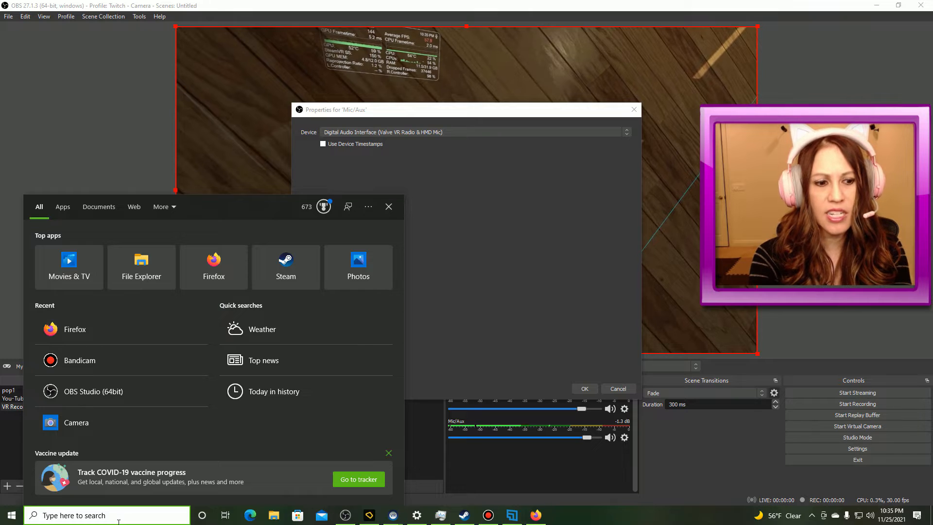
pyautogui.write('sound')
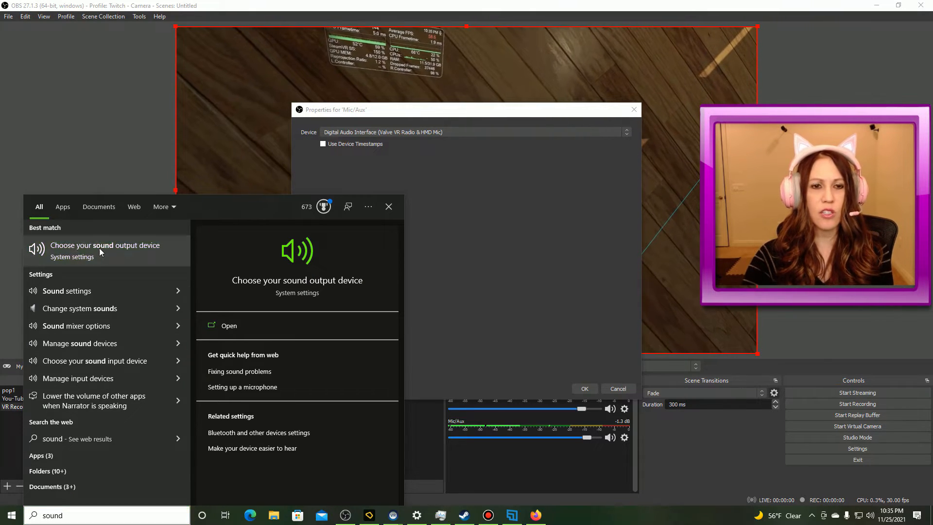
pyautogui.click(228, 325)
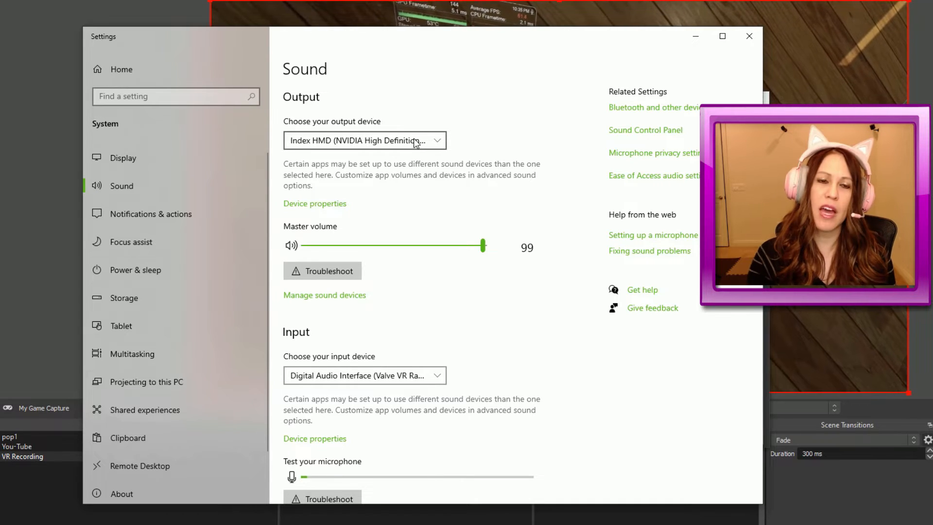
pyautogui.moveTo(491, 121)
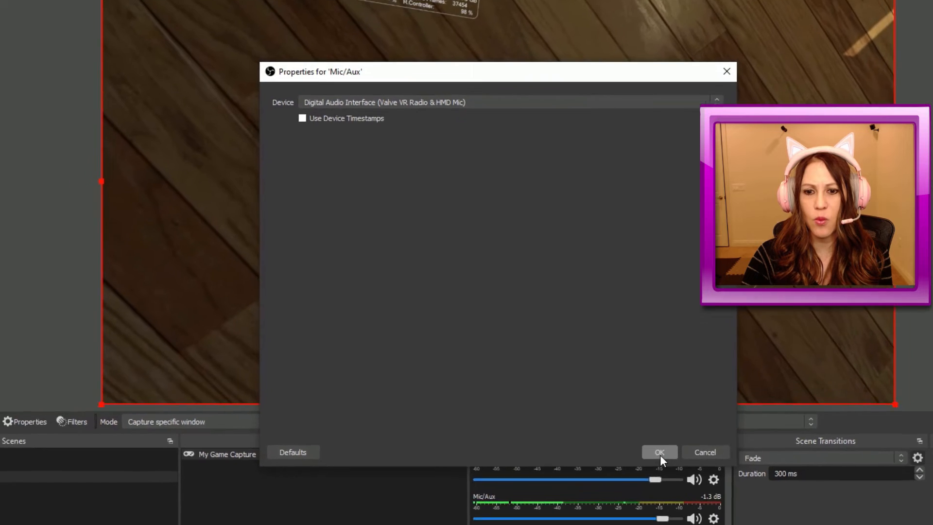
# Step: Confirm the Mic/Aux device and check Desktop Audio uses Index HMD (NVIDIA High Definition Audio)
pyautogui.click(659, 452)
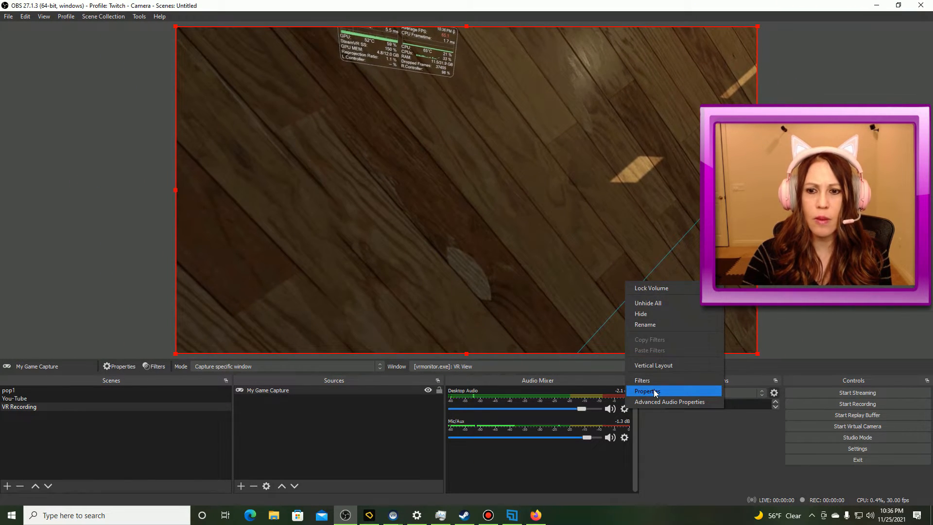
pyautogui.click(647, 391)
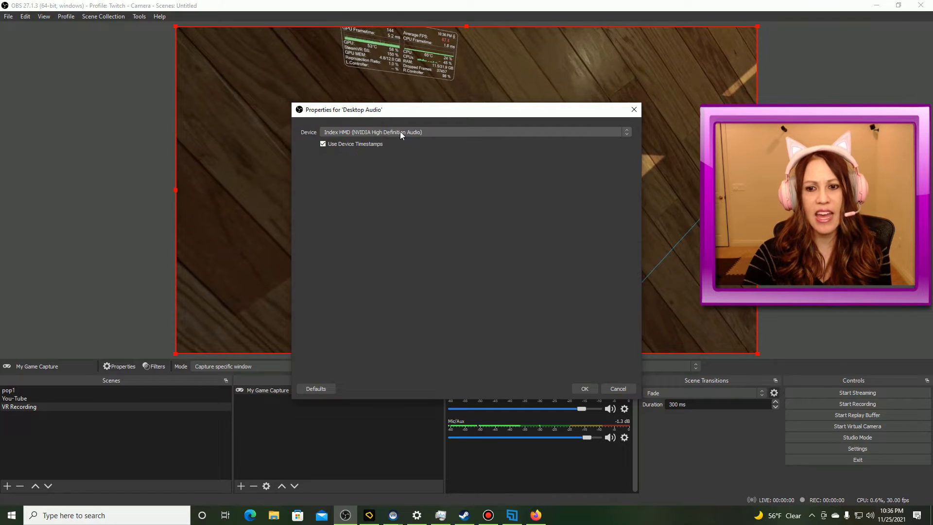
pyautogui.click(583, 388)
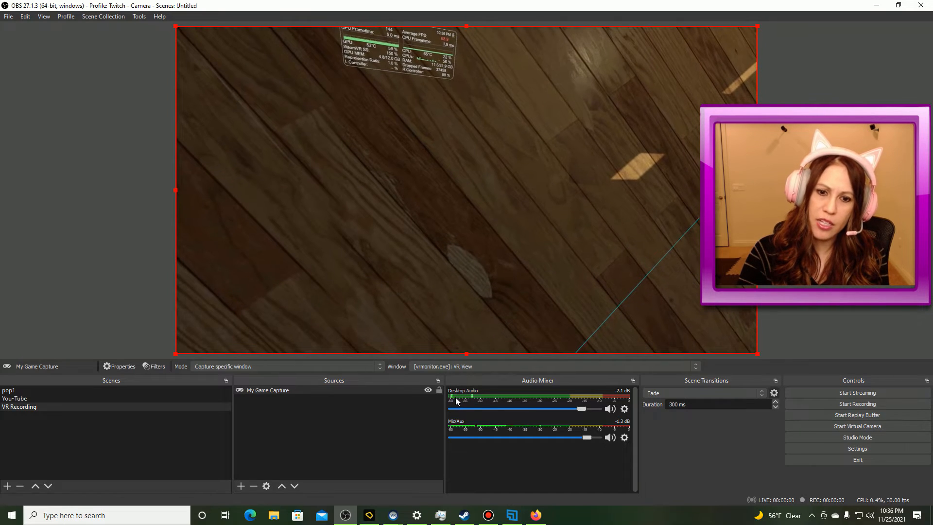
pyautogui.moveTo(577, 397)
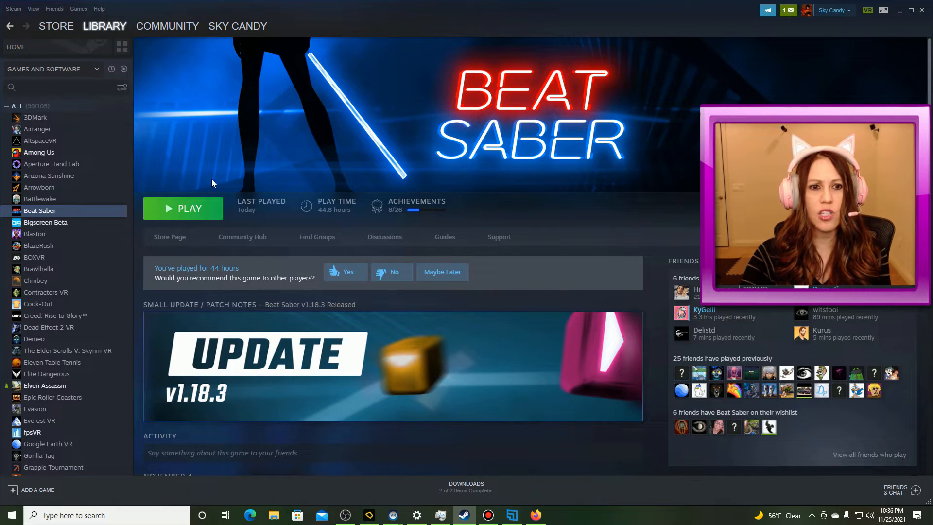
# Step: Launch Beat Saber from the Steam library
pyautogui.click(183, 208)
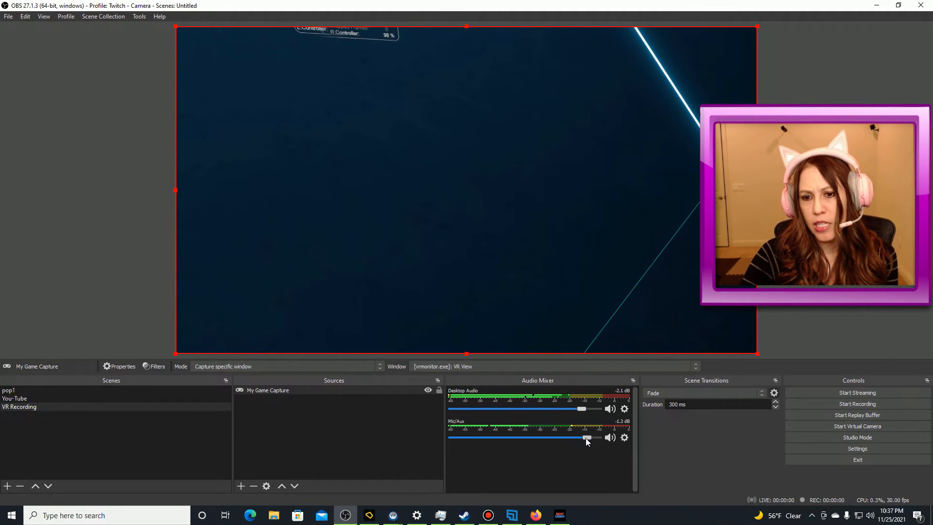
# Step: Lower the Desktop Audio mixer slider to about -18 dB, leaving Mic/Aux near full
pyautogui.moveTo(581, 409); pyautogui.dragTo(598, 409)
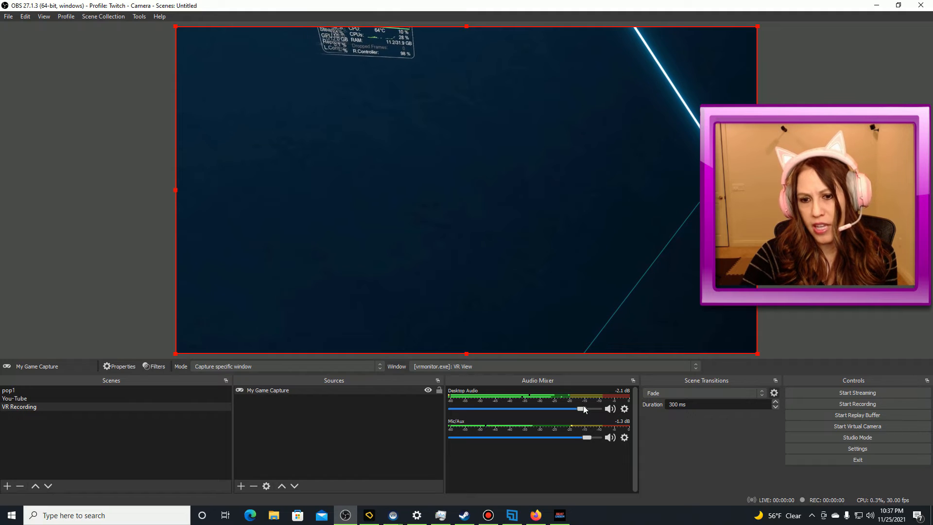
pyautogui.moveTo(578, 409); pyautogui.dragTo(566, 409)
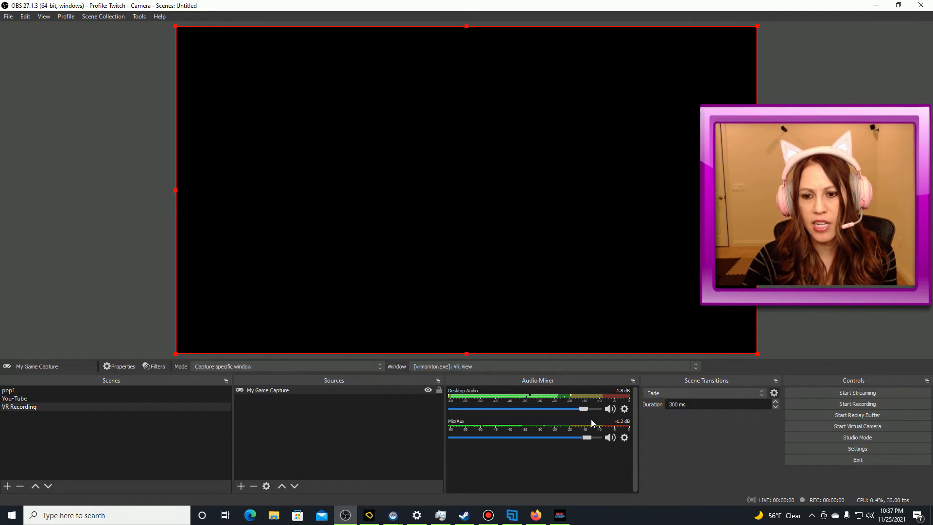
pyautogui.moveTo(584, 409); pyautogui.dragTo(555, 409)
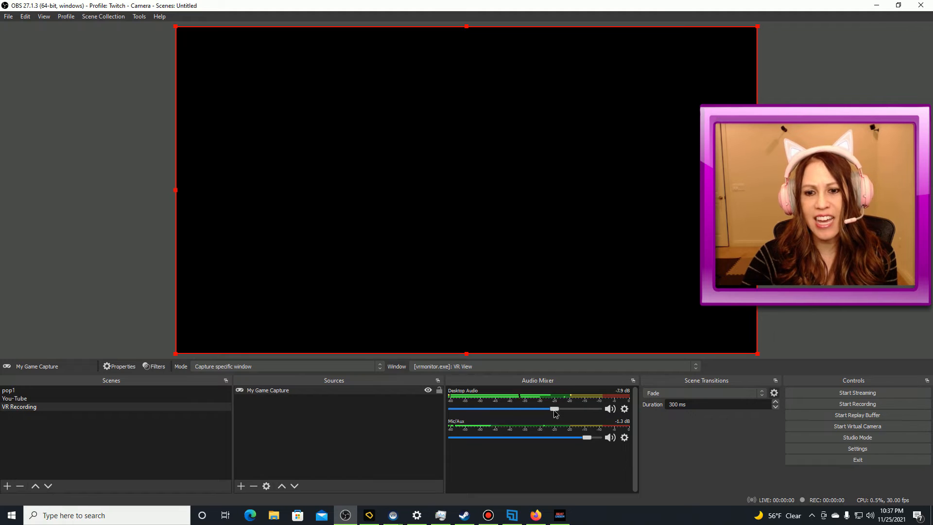
pyautogui.moveTo(556, 409); pyautogui.dragTo(496, 410)
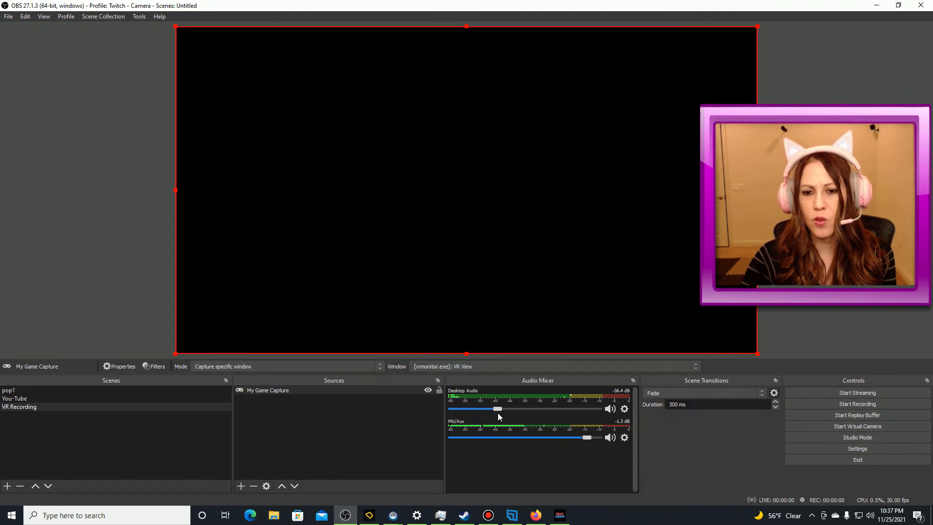
pyautogui.moveTo(496, 409); pyautogui.dragTo(504, 410)
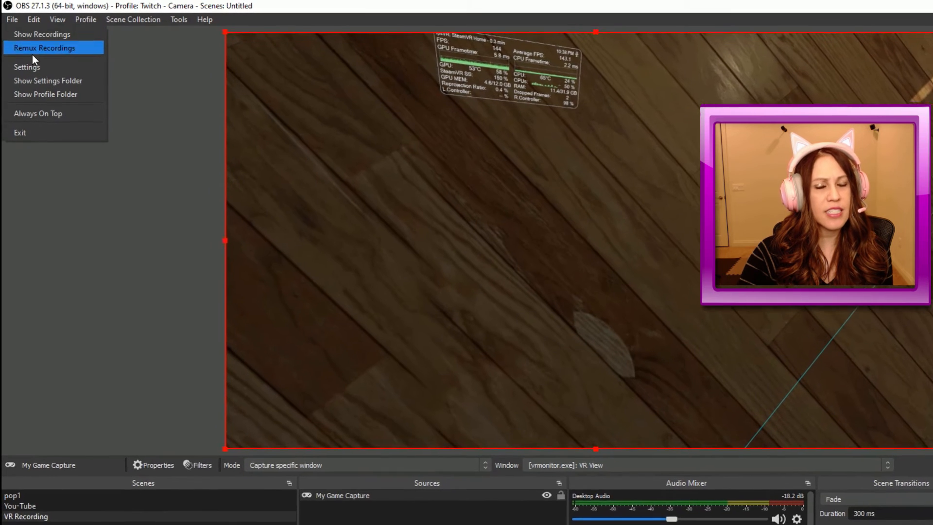
# Step: View the Output settings showing mp4 recordings saved to the 'setting up OBS for VR/webcam' folder
pyautogui.click(26, 68)
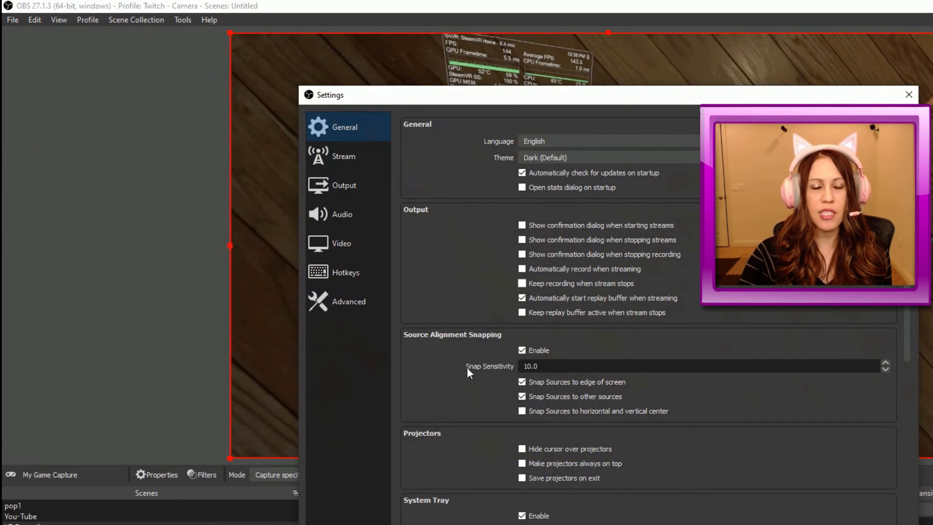
pyautogui.click(344, 156)
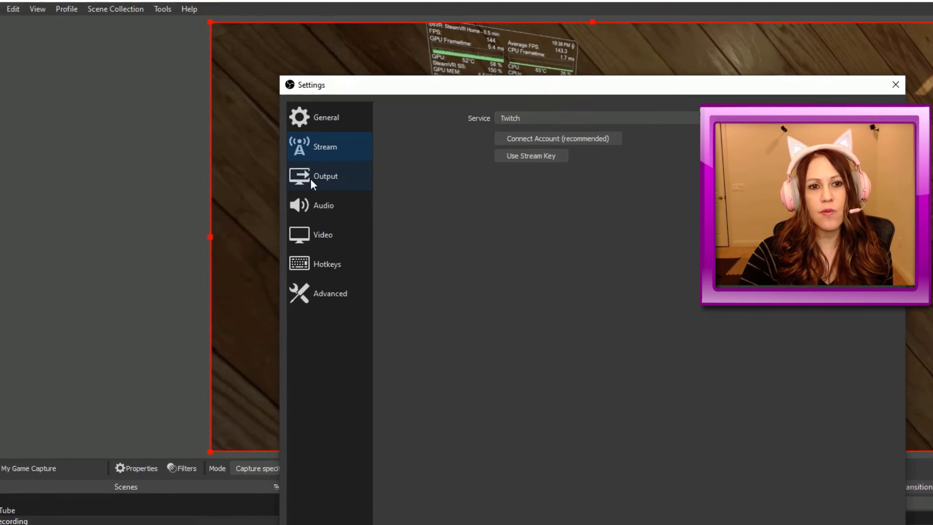
pyautogui.click(325, 175)
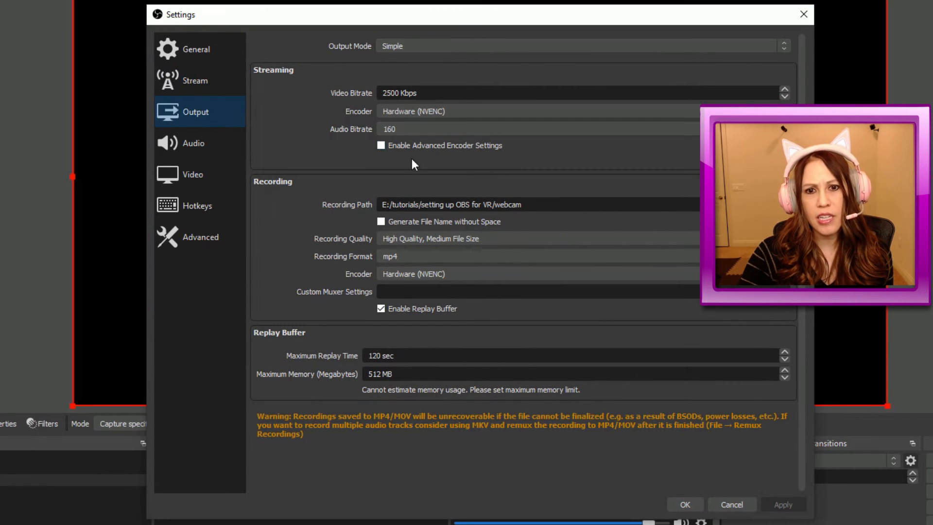
pyautogui.doubleClick(508, 204)
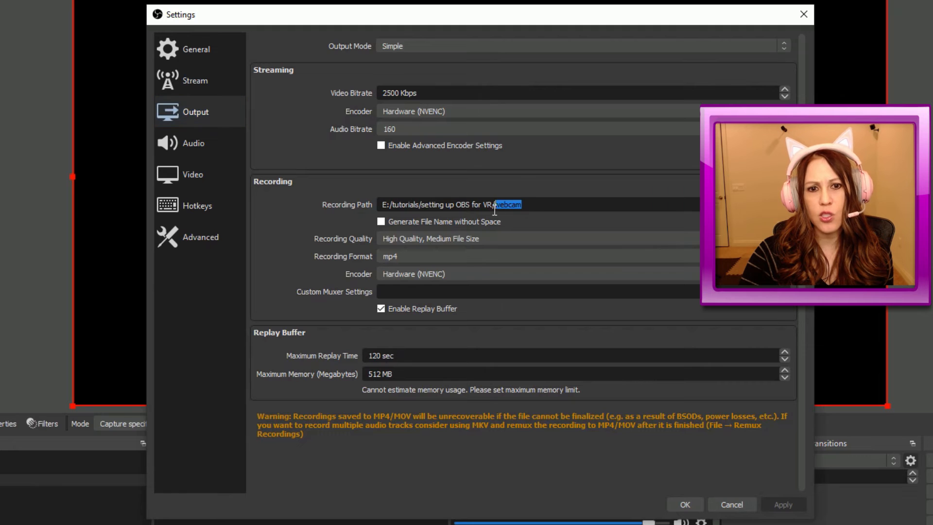